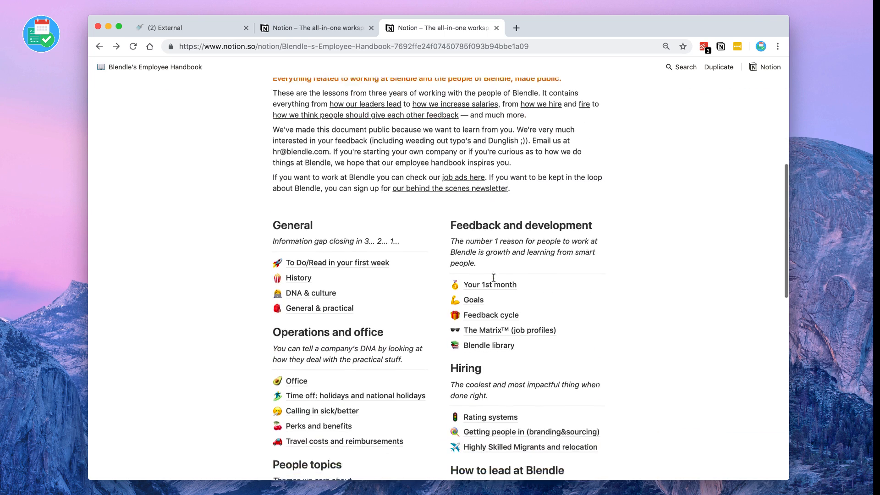
# Scroll back to the top of Blendle's Employee Handbook to show its cover and title.
pyautogui.scroll(3)
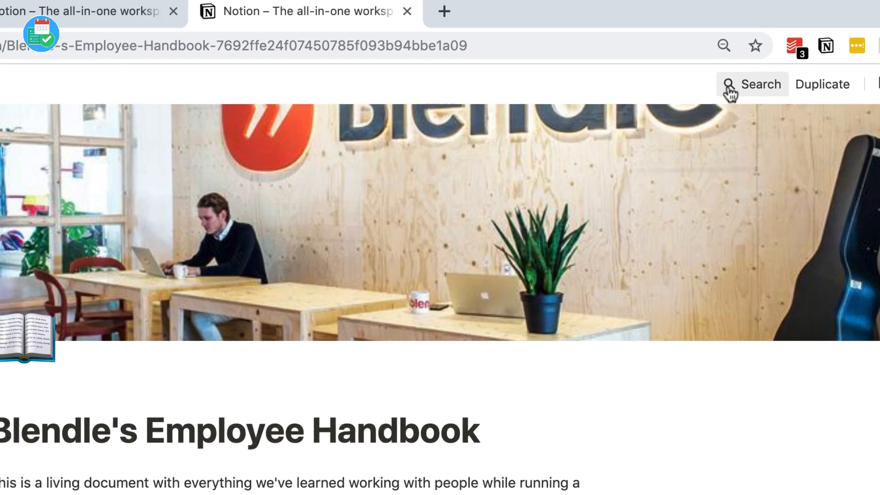
# Search the handbook for 'time off' and open the 'Time off: holidays and national holidays' page.
pyautogui.click(752, 84)
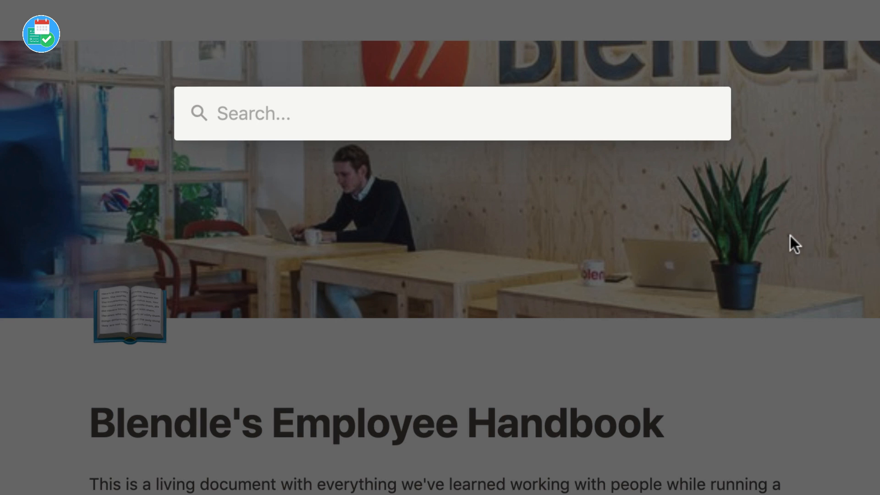
pyautogui.write('time off')
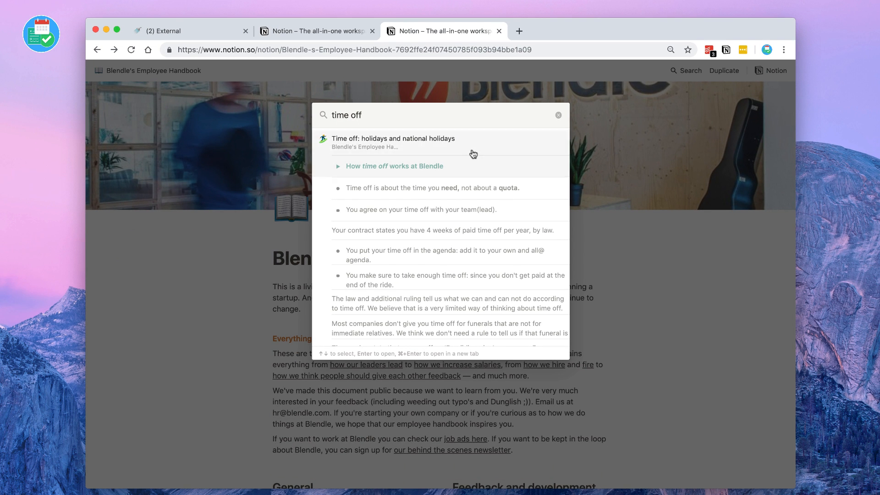
pyautogui.click(393, 142)
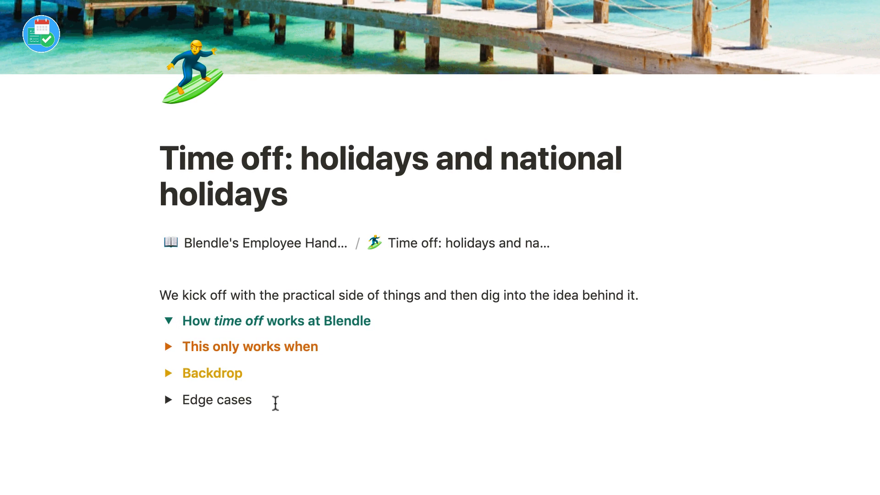
# Scroll down through the time off policy page.
pyautogui.scroll(-3)
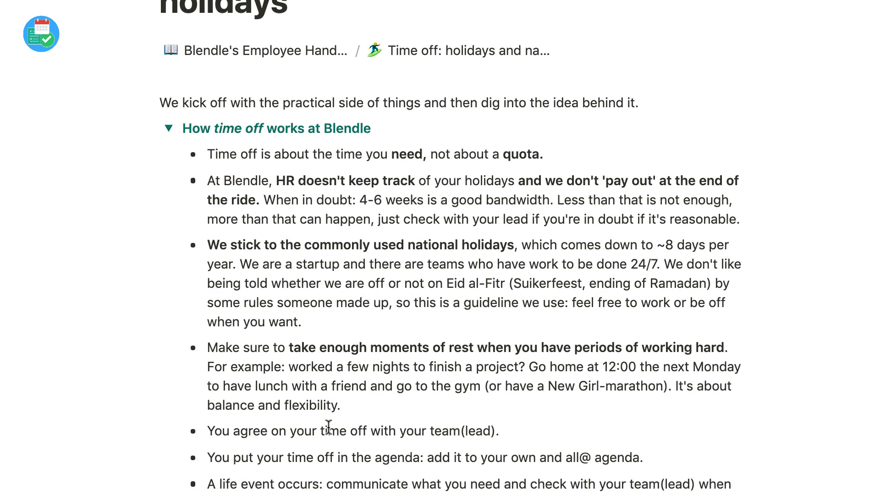
pyautogui.scroll(-3)
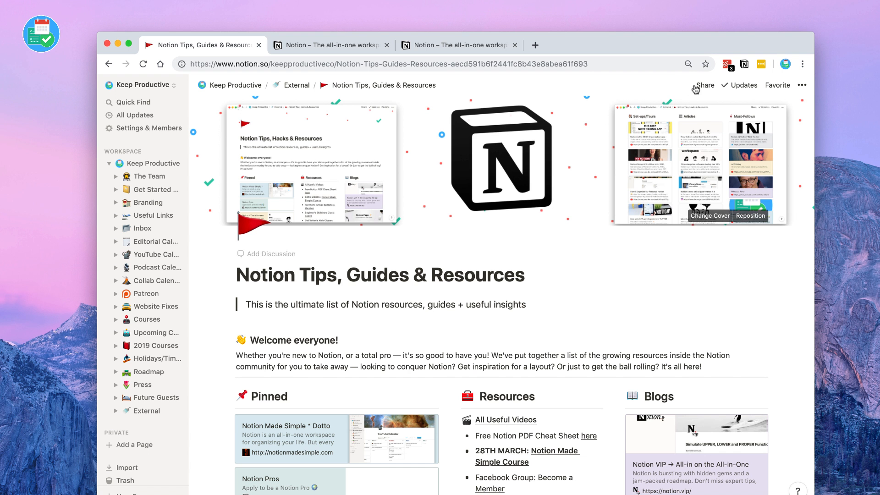
# In Share settings, turn off Allow Duplicate and turn on Allow Search Engines.
pyautogui.click(705, 85)
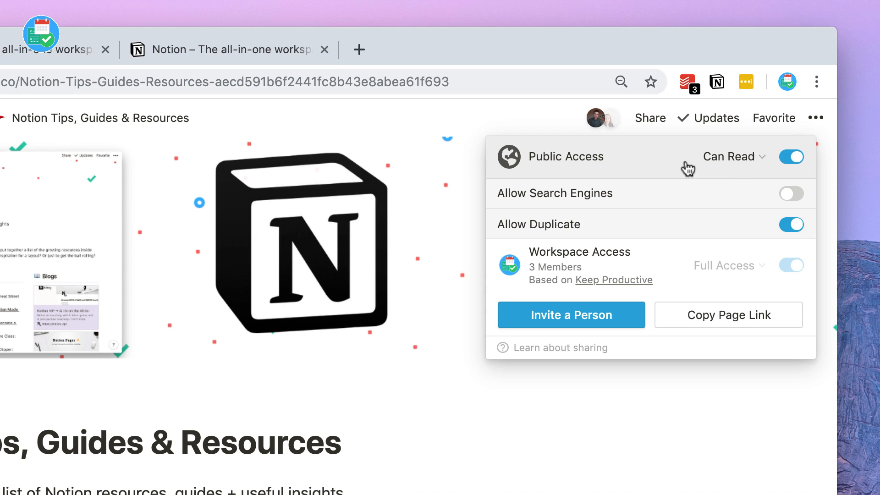
pyautogui.click(788, 192)
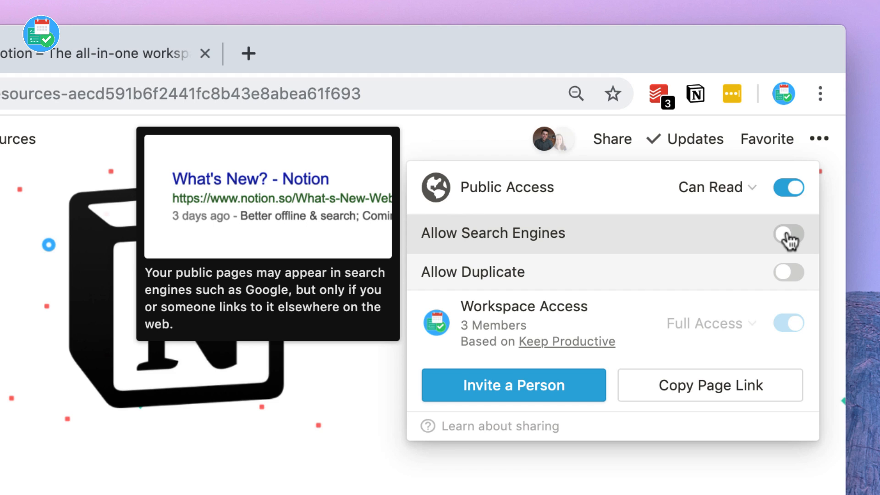
pyautogui.click(788, 235)
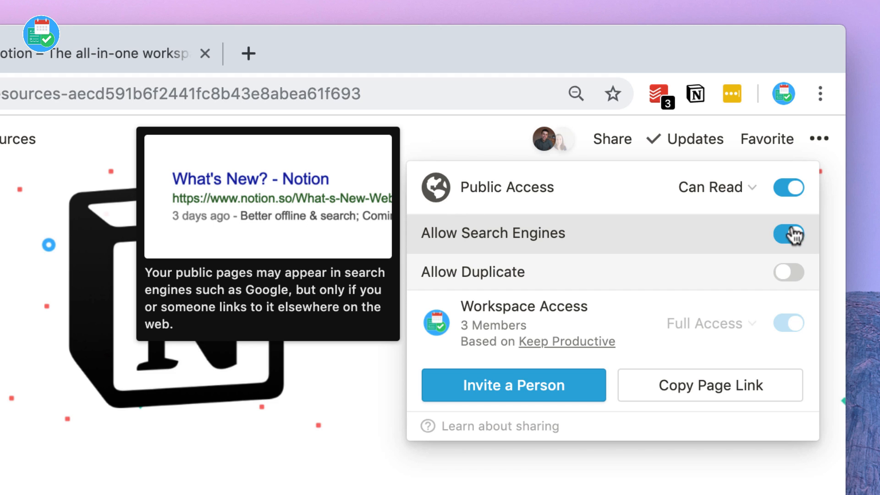
pyautogui.click(789, 234)
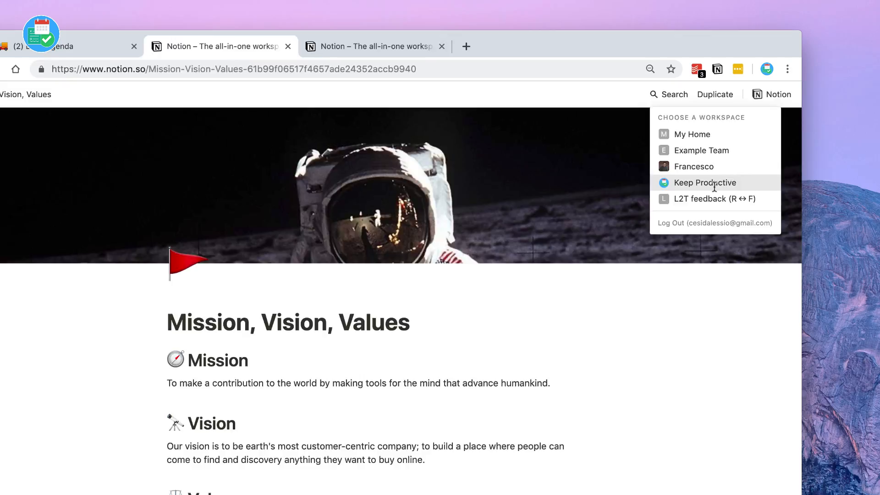
# Duplicate 'Mission, Vision, Values' into the Keep Productive workspace.
pyautogui.click(705, 182)
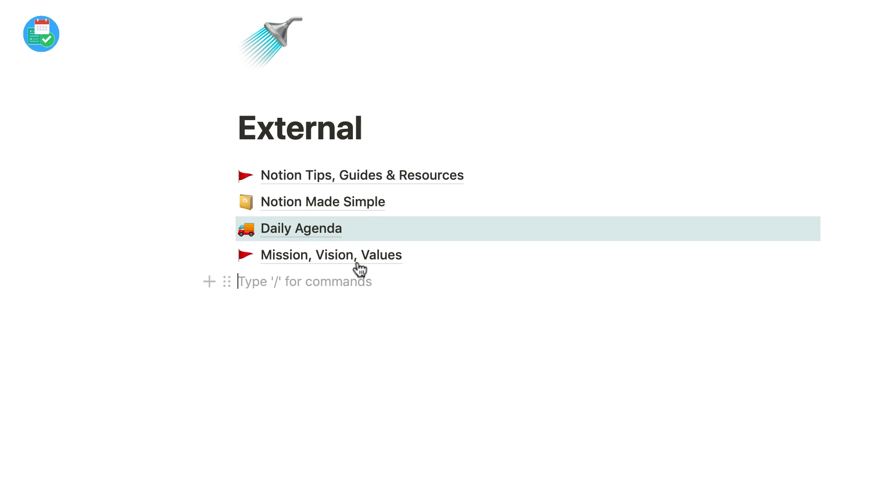
pyautogui.moveTo(509, 268)
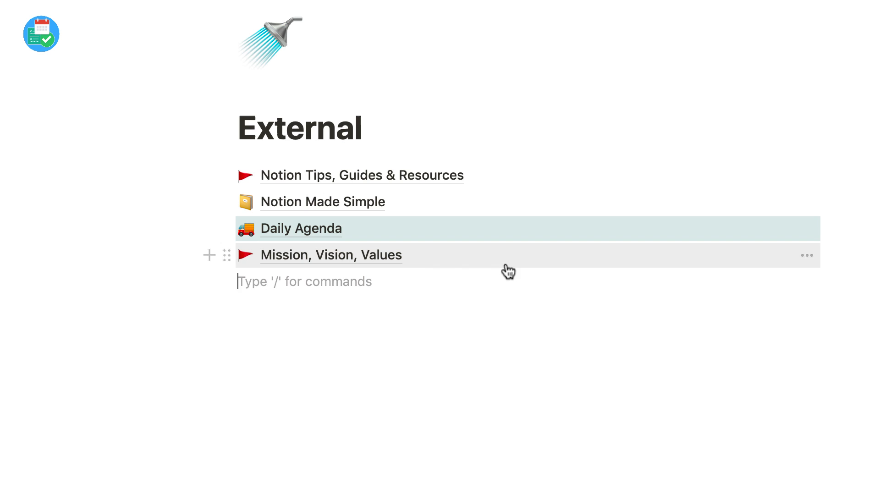
pyautogui.moveTo(411, 259)
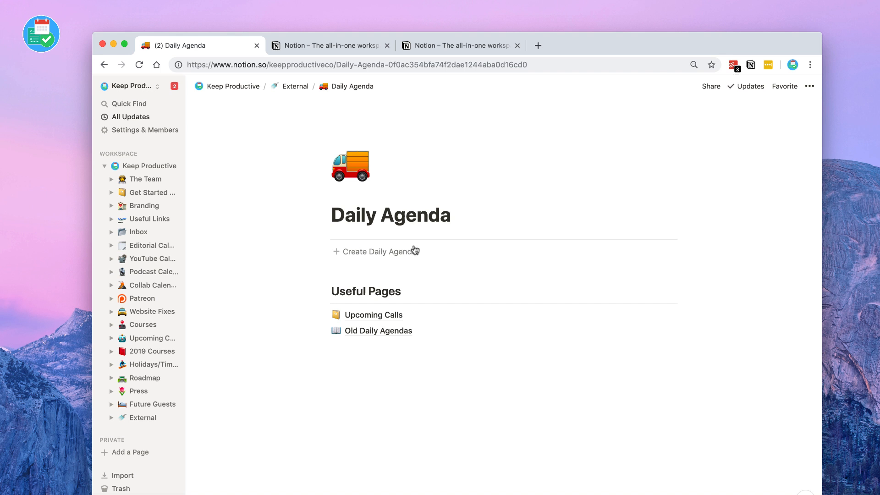
pyautogui.moveTo(710, 86)
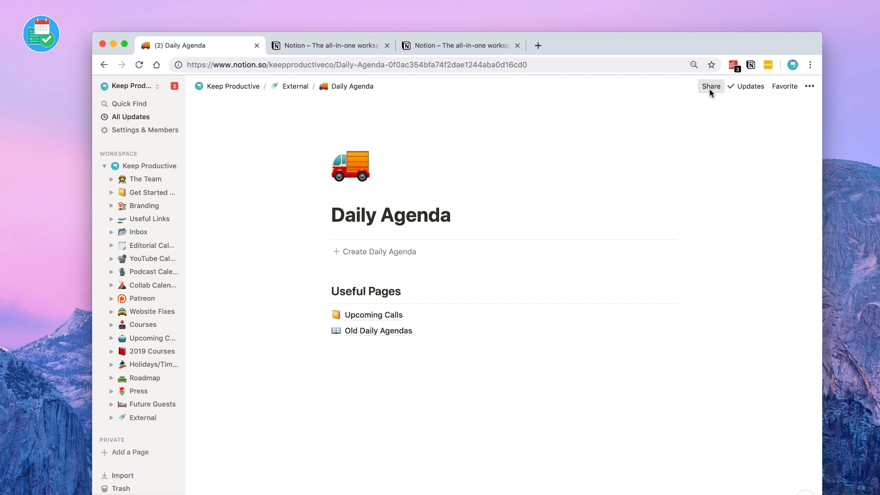
# Make Daily Agenda public, keeping duplication allowed and turning search engine indexing off.
pyautogui.click(711, 86)
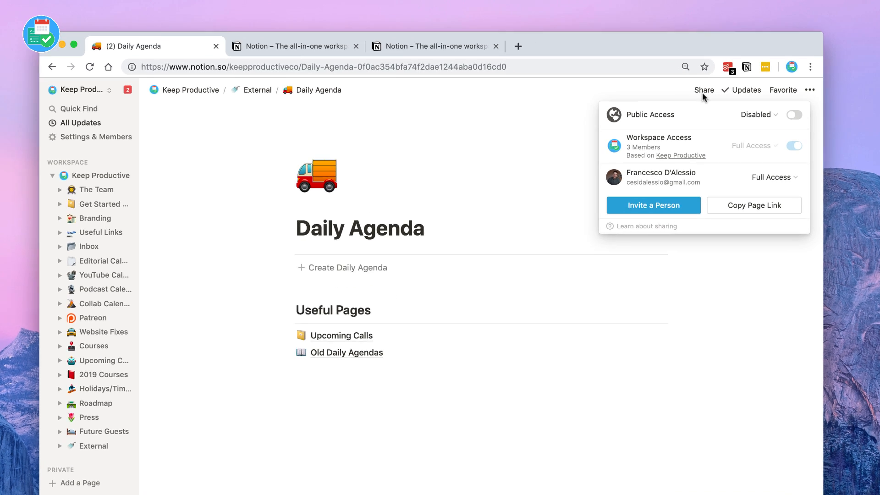
pyautogui.click(793, 115)
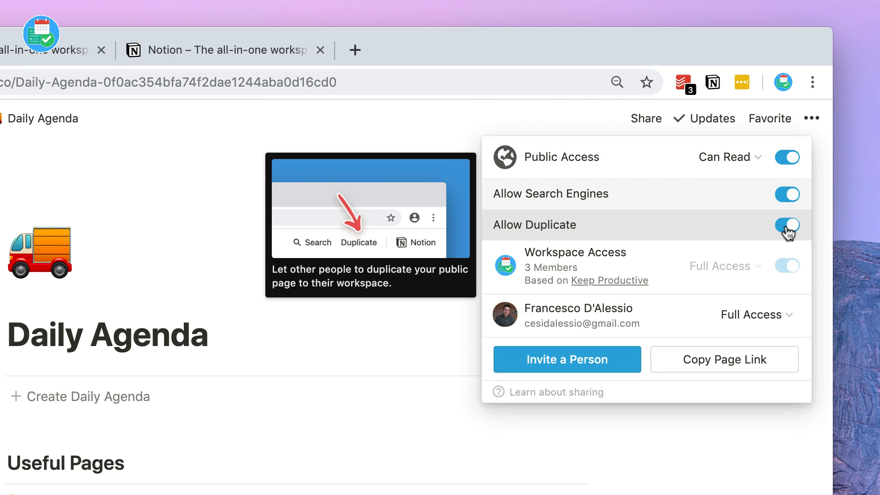
pyautogui.click(787, 194)
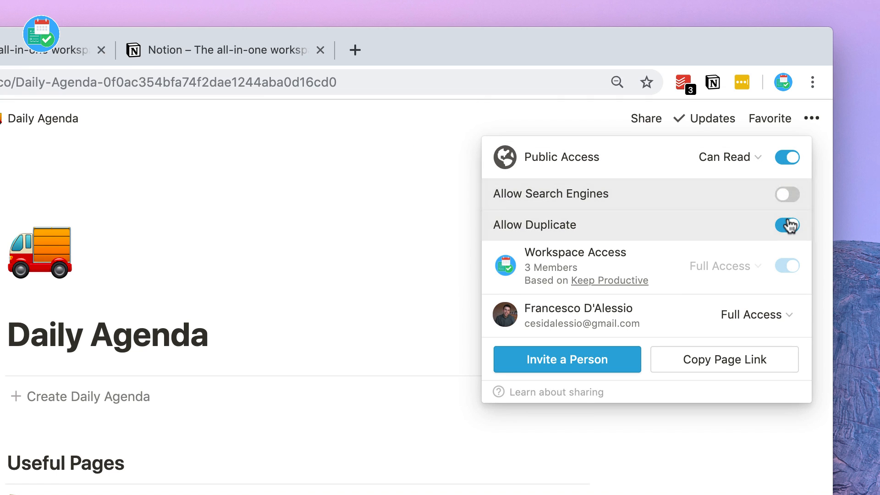